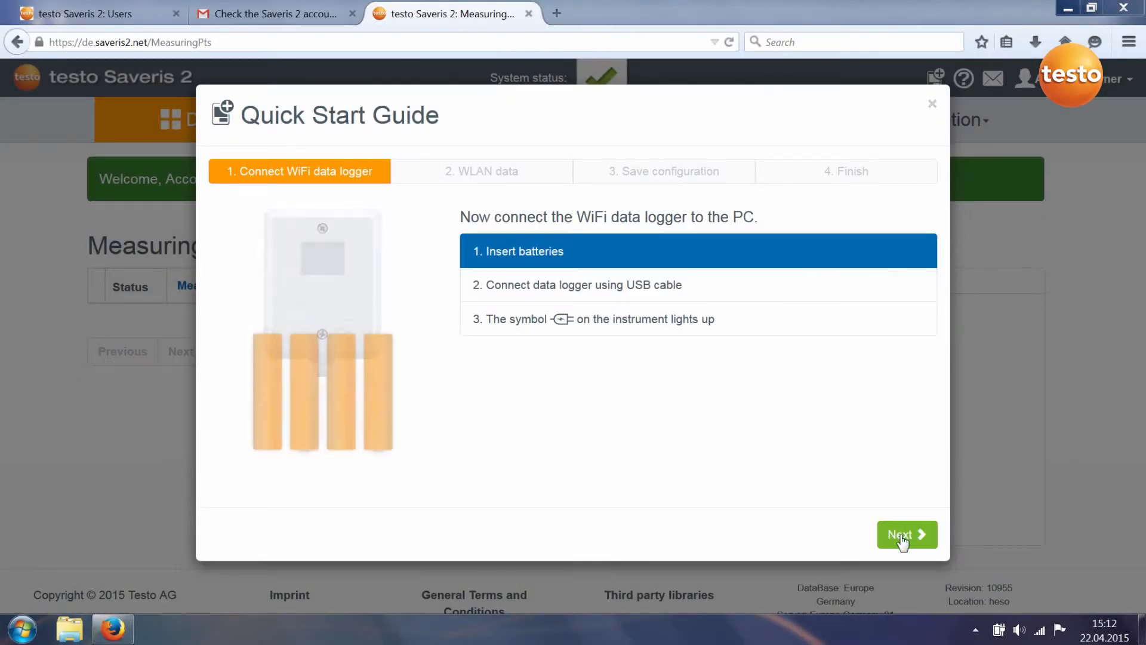
Advance from the logger connection instructions to the WLAN access data step.
click(906, 535)
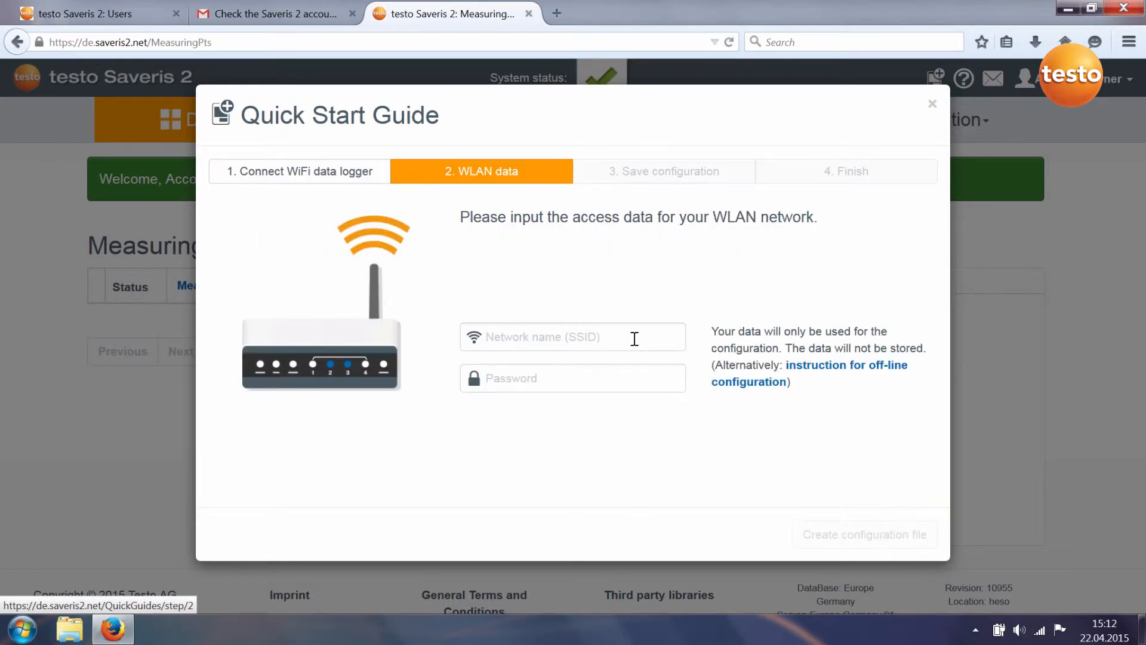
text(w)
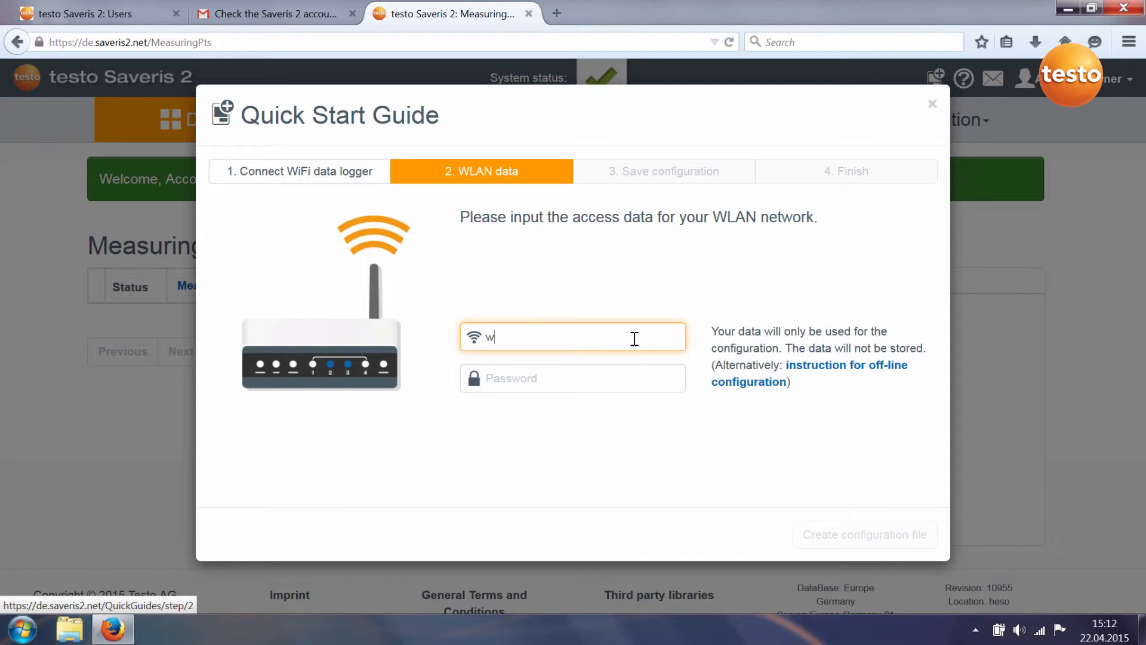
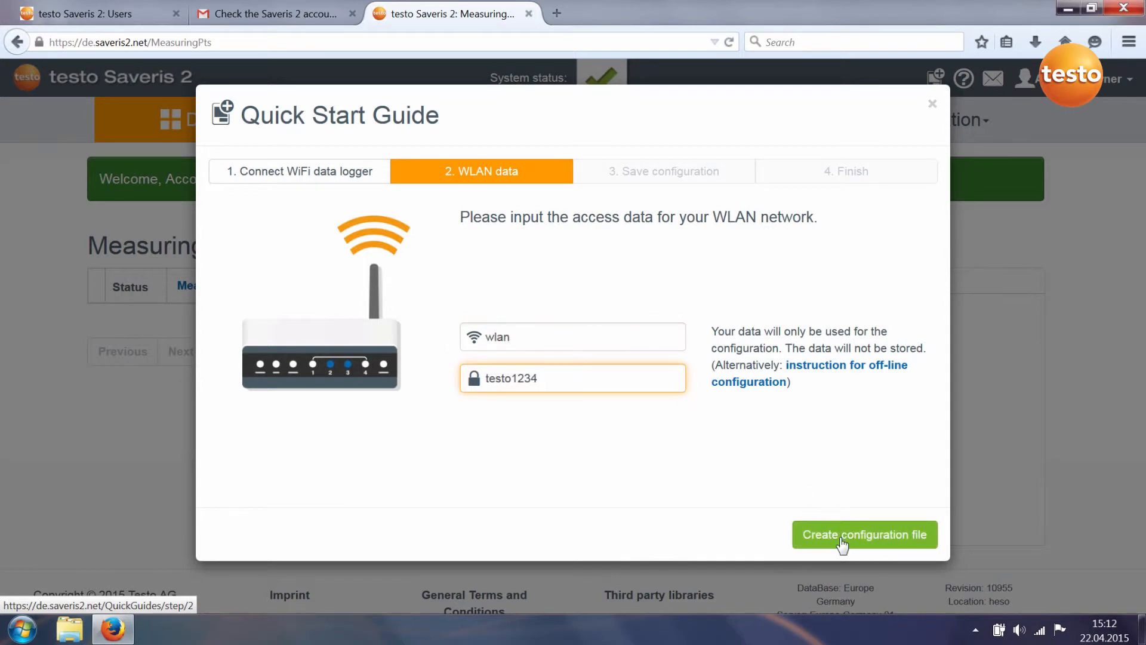
click(863, 535)
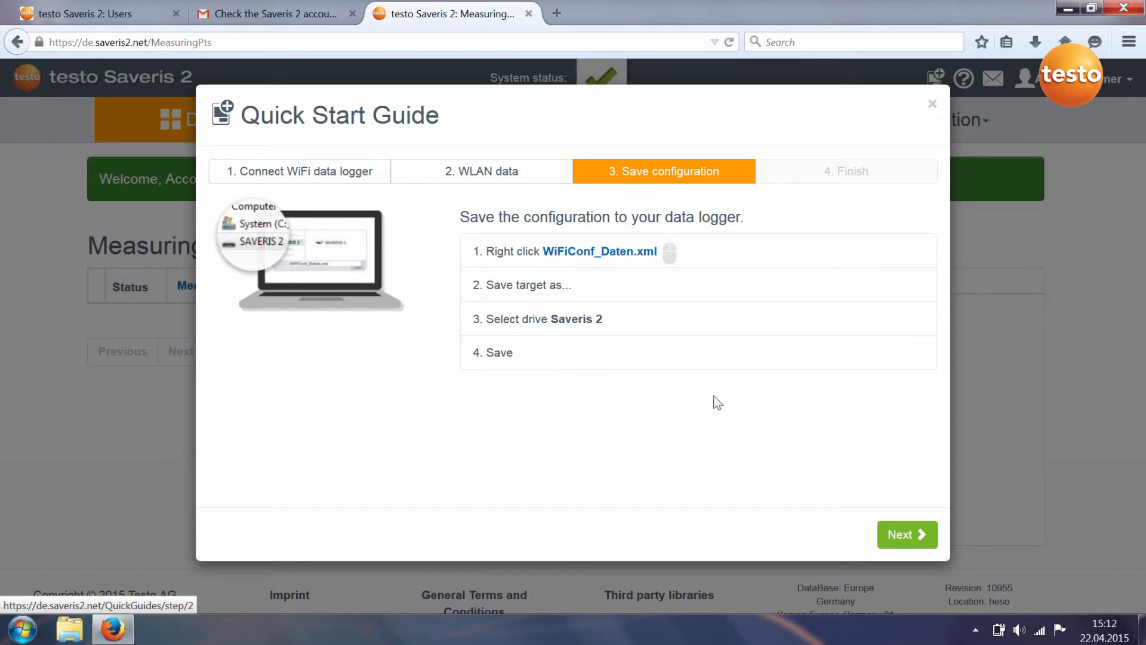
Save the linked WiFiConf_Daten.xml onto the SAVERIS 2 (E:) drive.
right_click(600, 251)
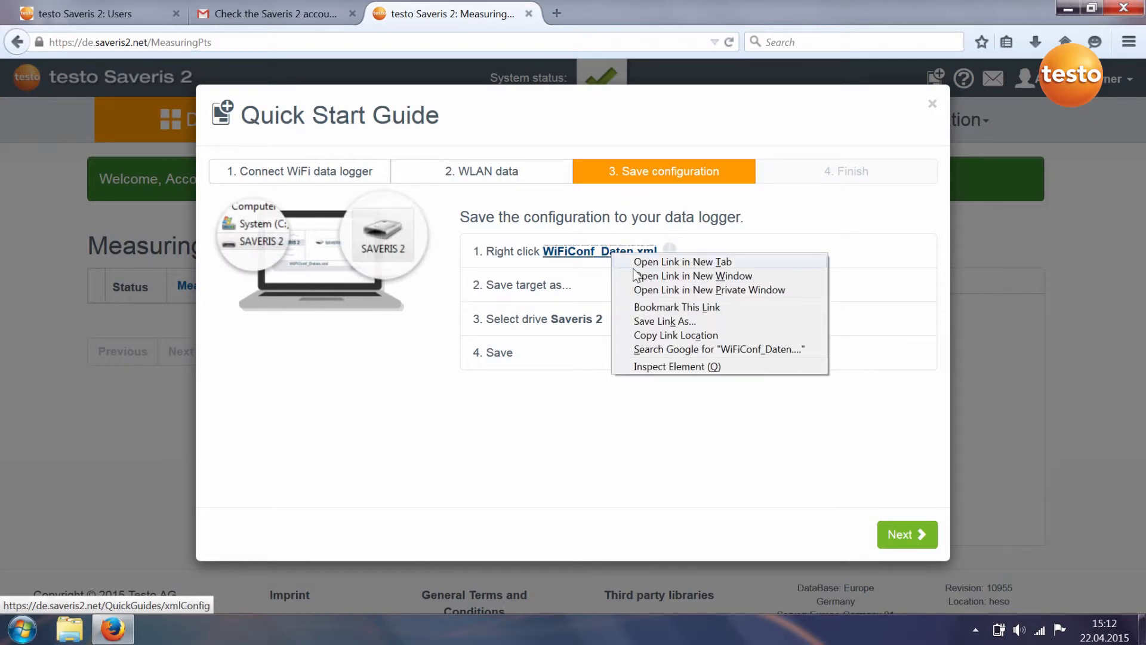
click(664, 321)
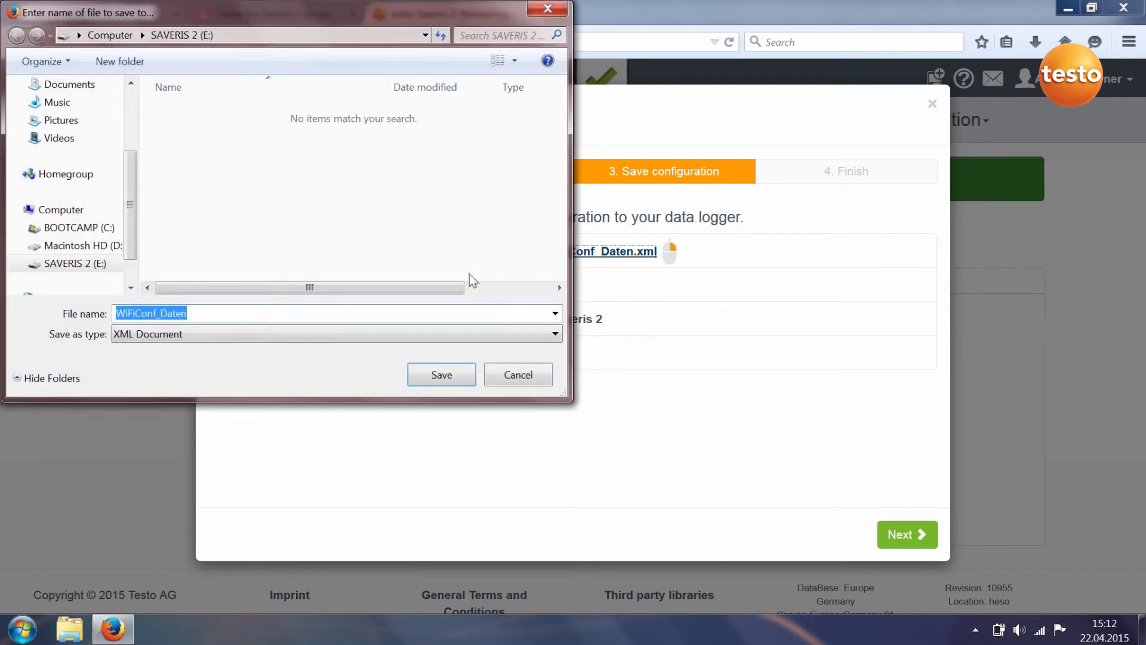
click(67, 262)
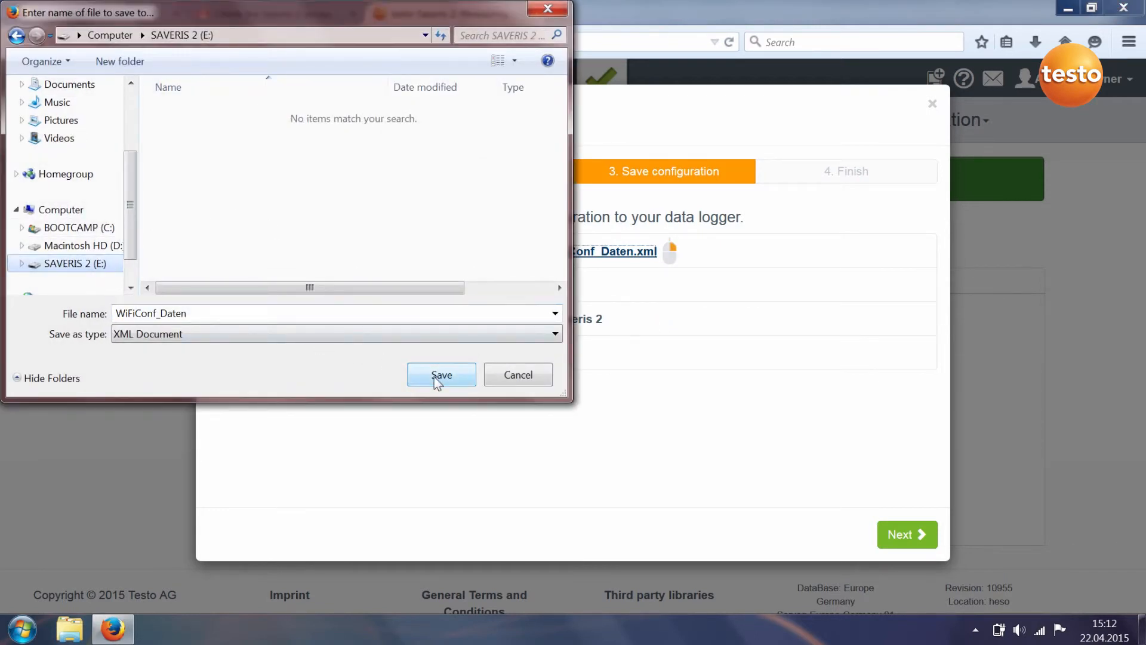
click(441, 374)
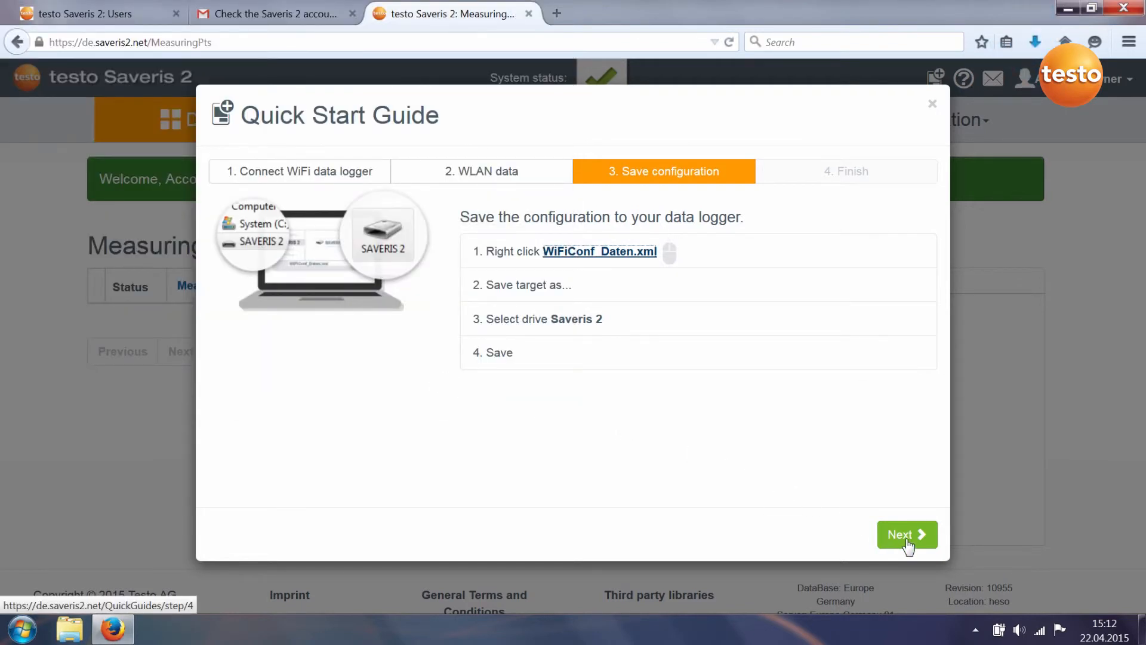
Confirm 'Yes: both symbols light up permanently' and finish setup back to the dashboard.
click(906, 535)
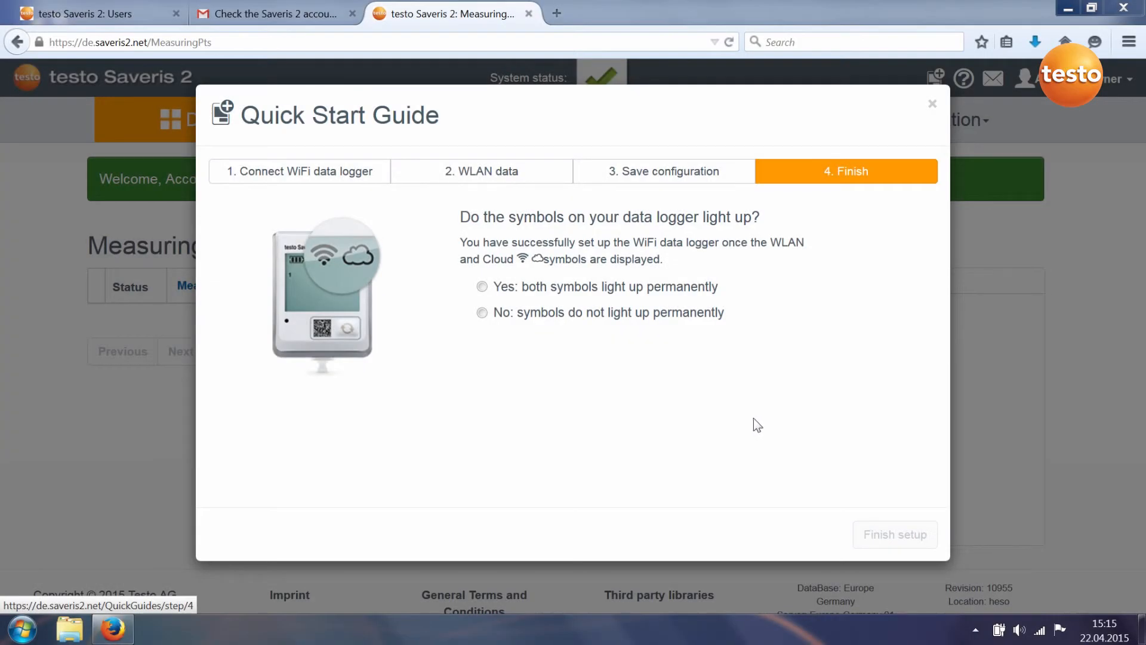
click(481, 286)
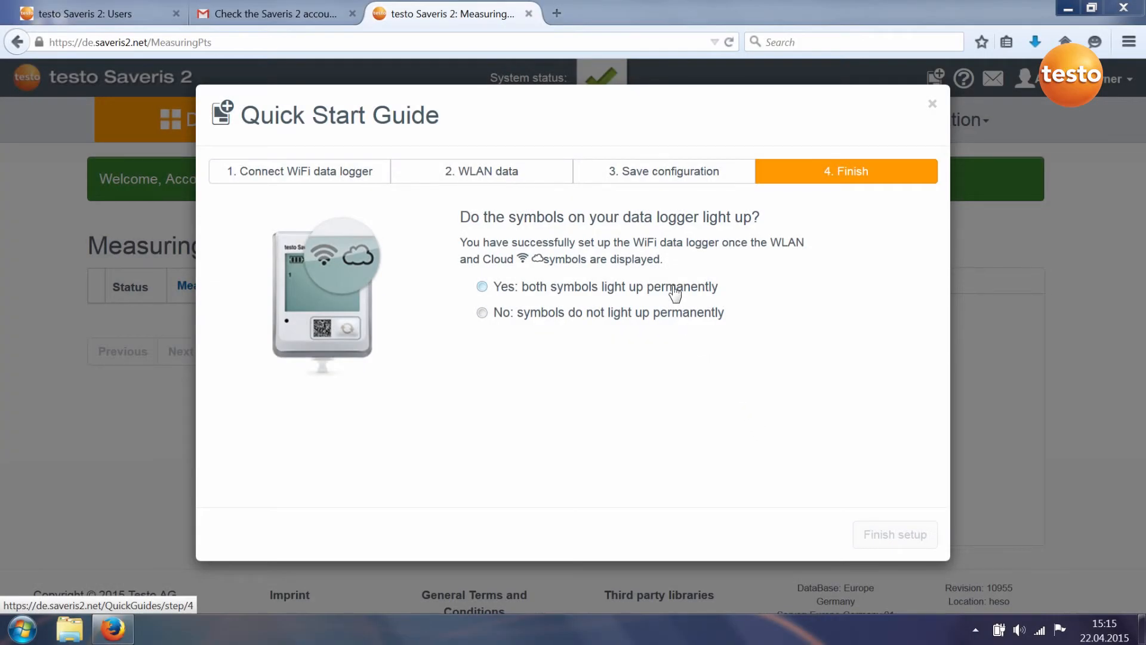
click(481, 286)
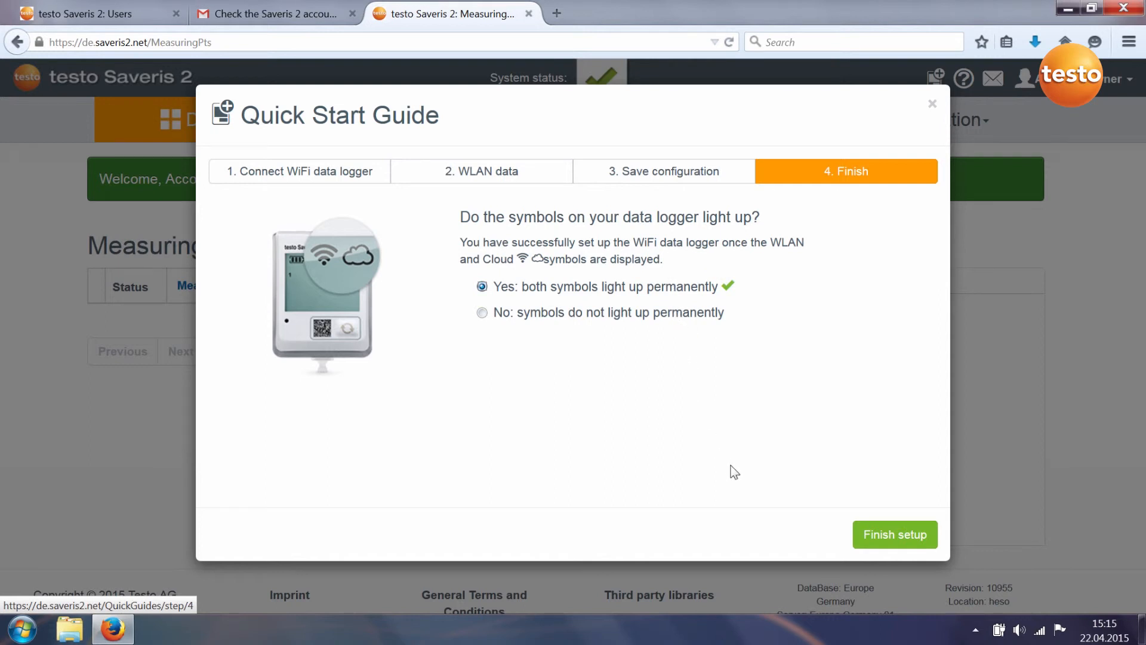
click(895, 535)
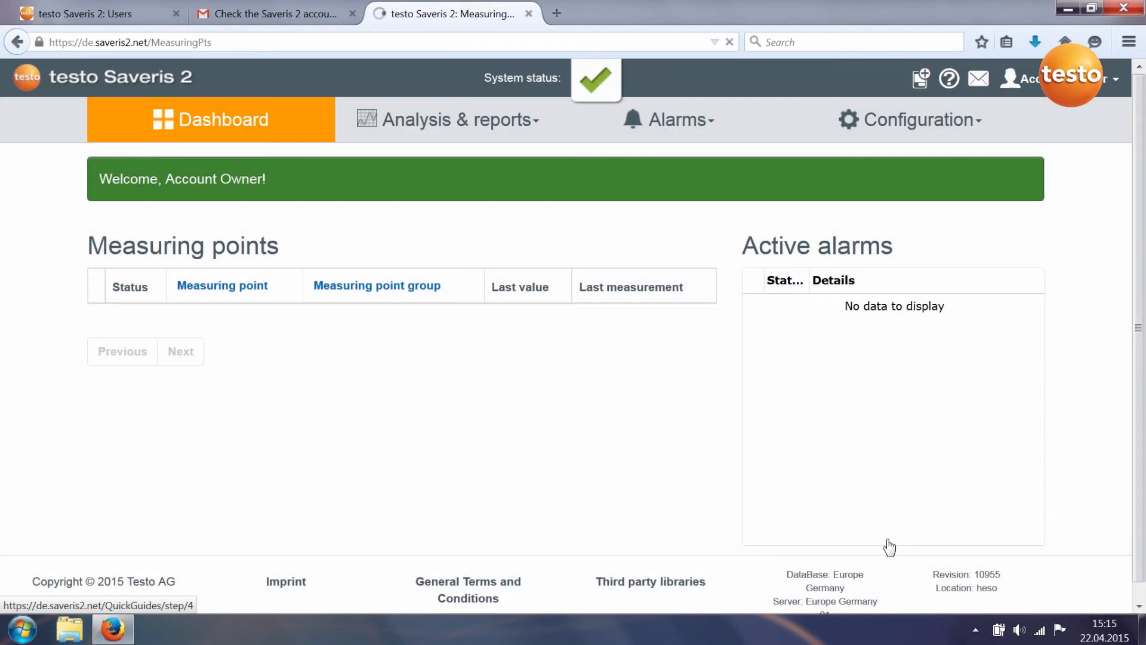
Check the dashboard's Measuring points table for T1_45801686 with OK status and 27.2°C.
click(725, 42)
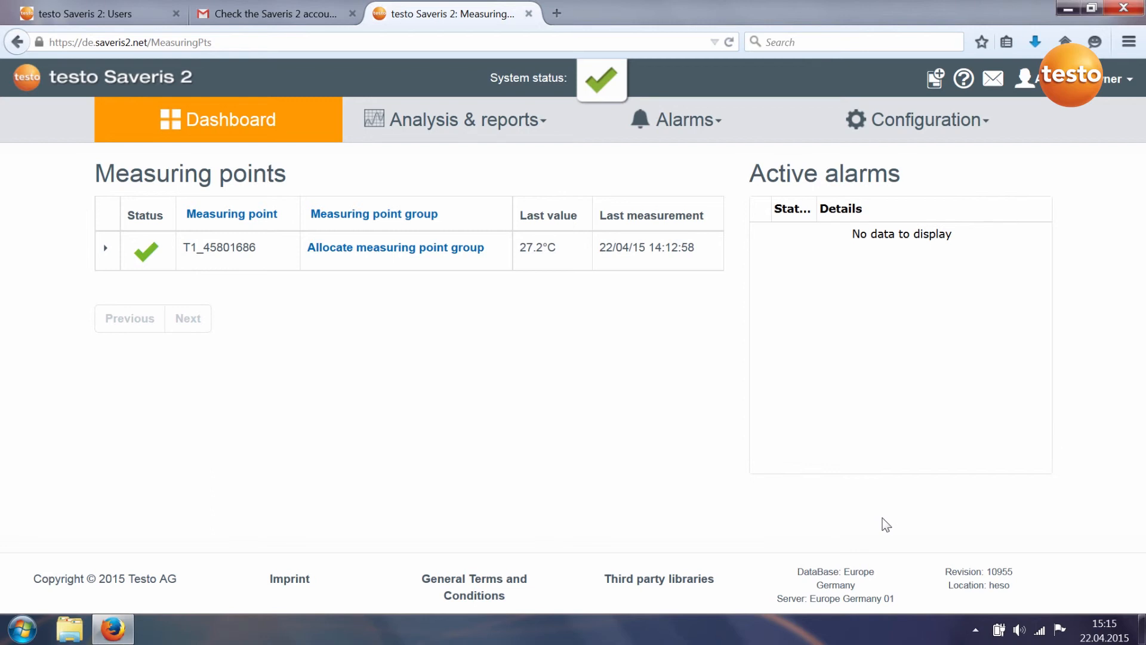
mouse_move(884, 508)
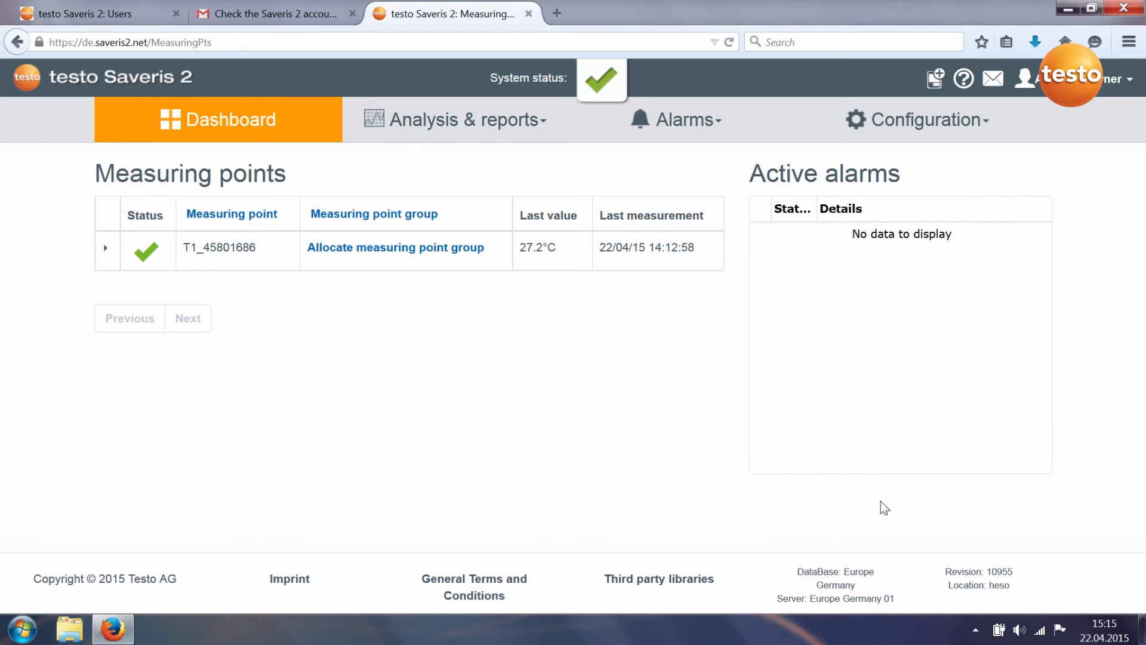
mouse_move(937, 79)
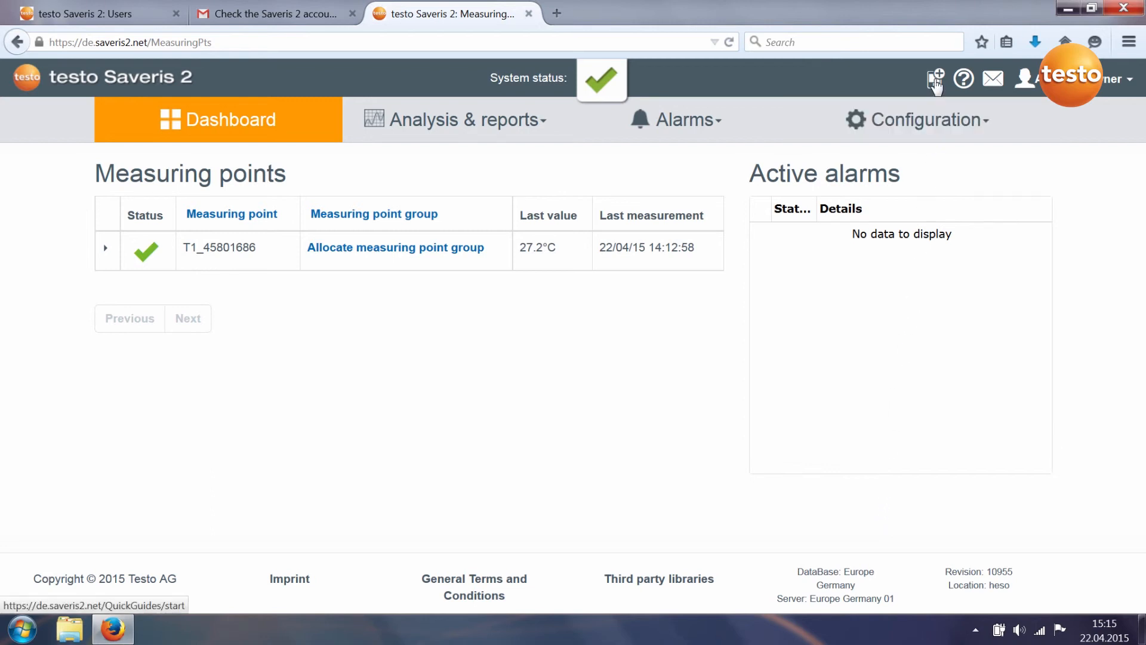